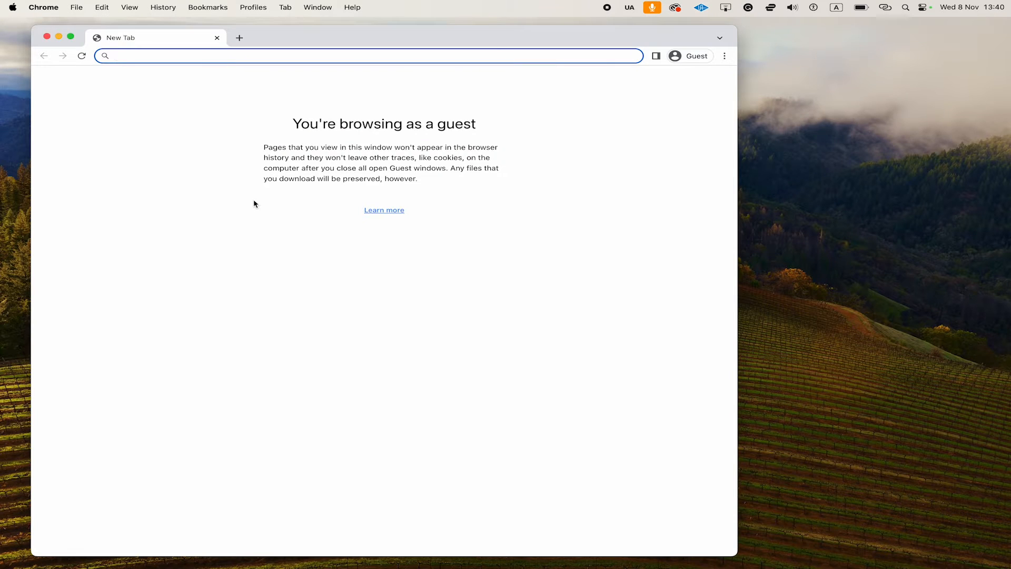
# Step: Load nzz.ch in the address bar to show the NZZ homepage
pyautogui.write('nzz.c')
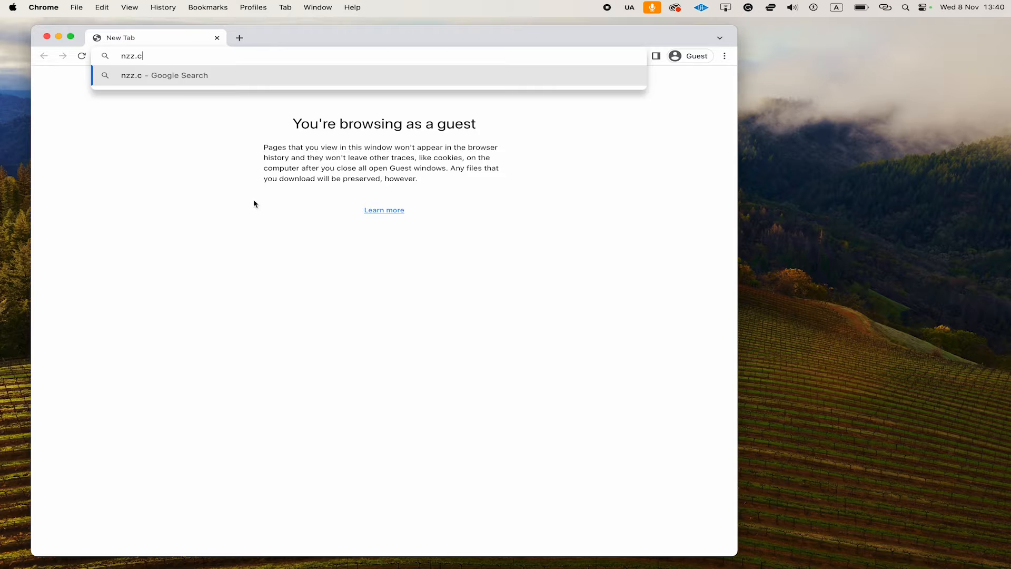
pyautogui.press('Return')
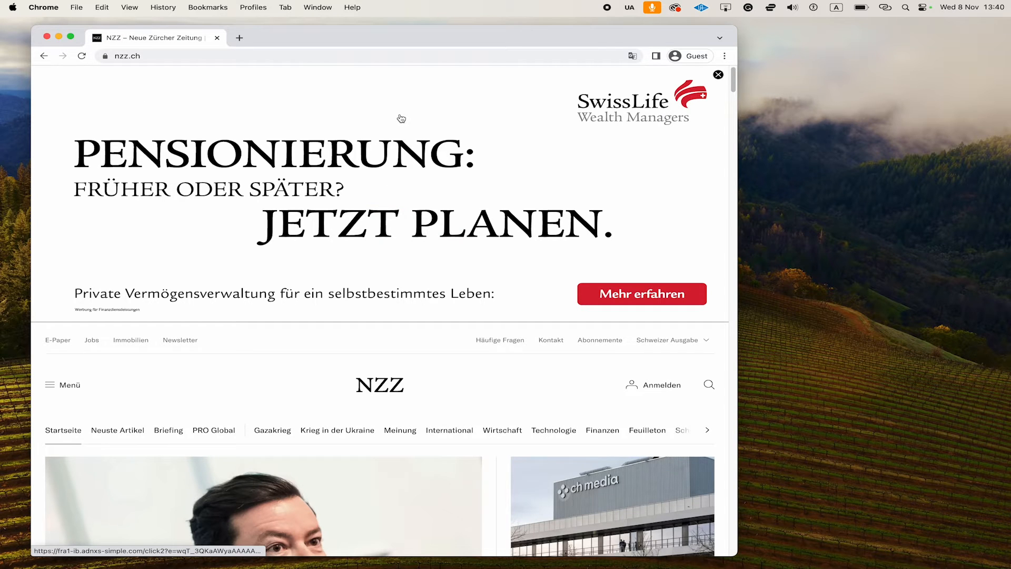
pyautogui.moveTo(264, 71)
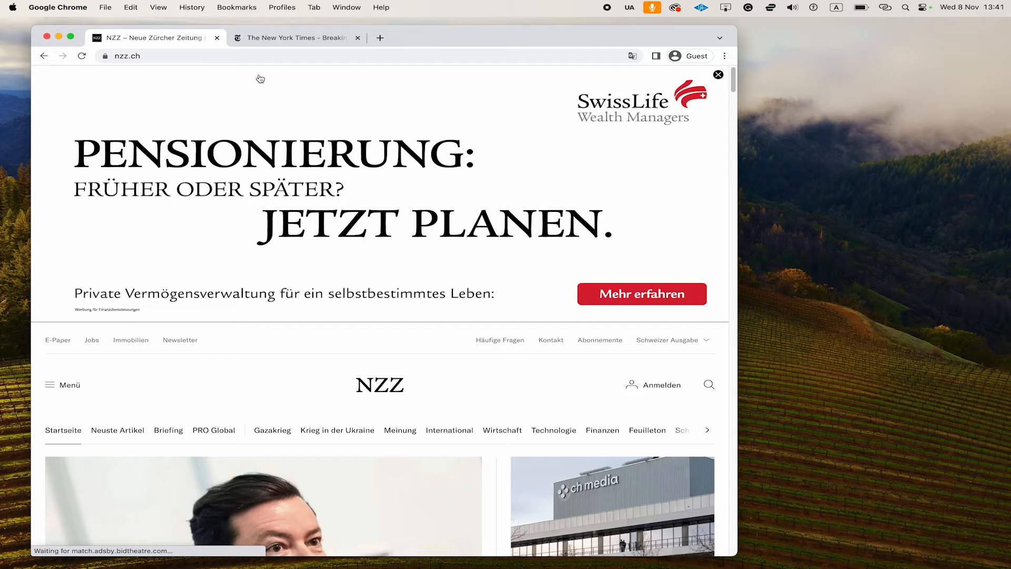
pyautogui.moveTo(304, 108)
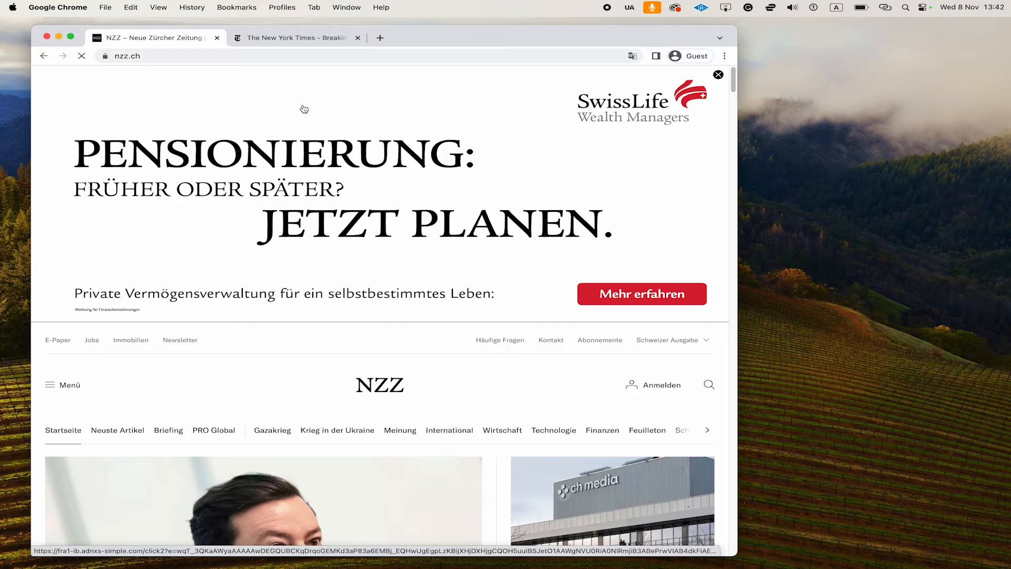
# Step: Switch to The New York Times tab
pyautogui.click(296, 38)
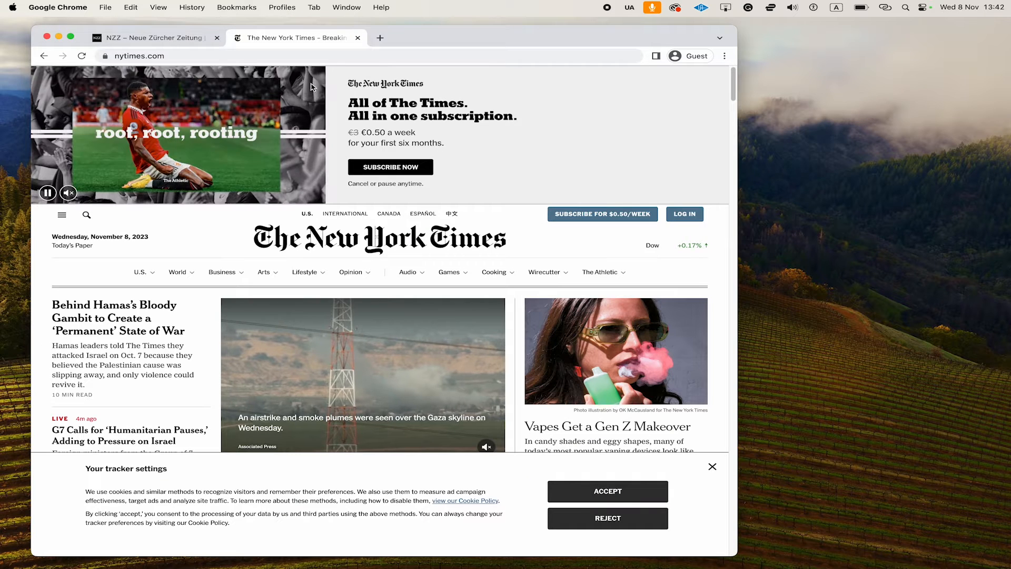
pyautogui.moveTo(297, 38)
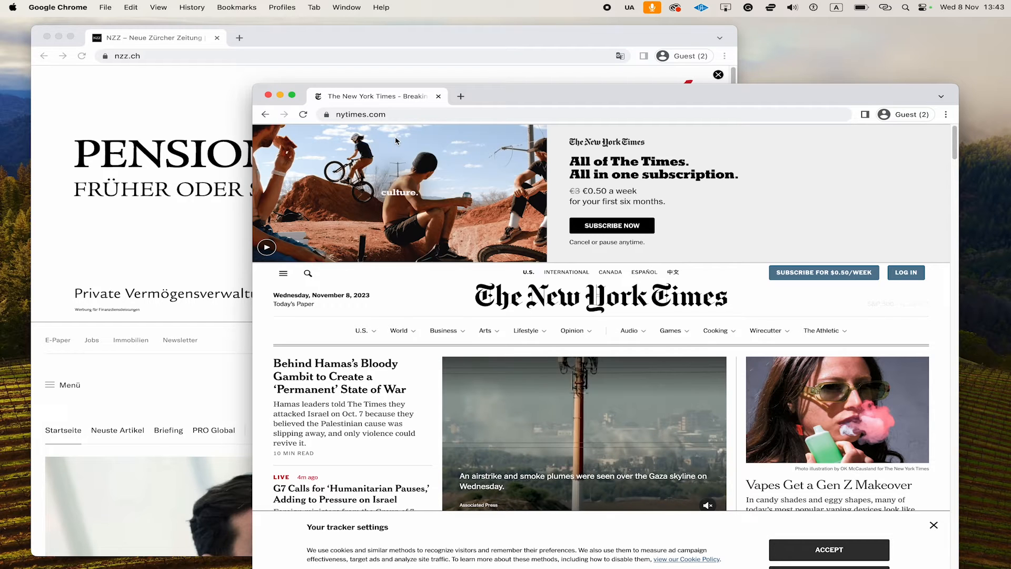
pyautogui.moveTo(510, 30)
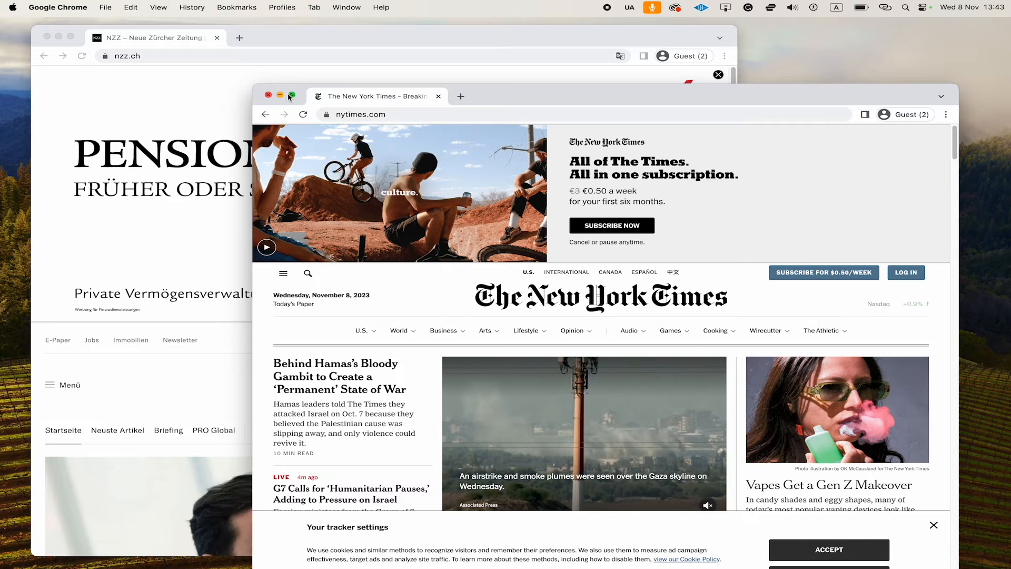
pyautogui.click(289, 96)
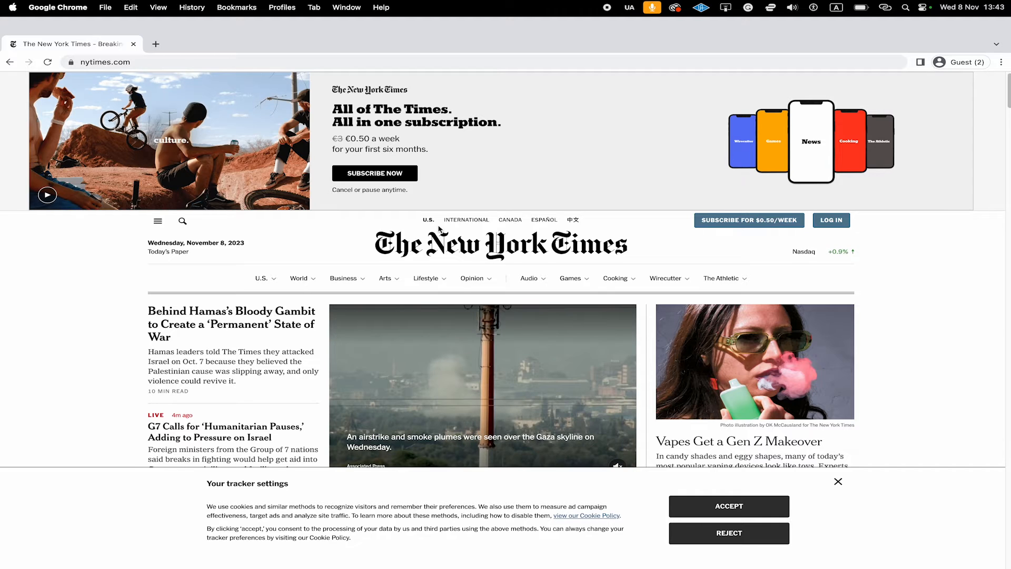
pyautogui.moveTo(299, 230)
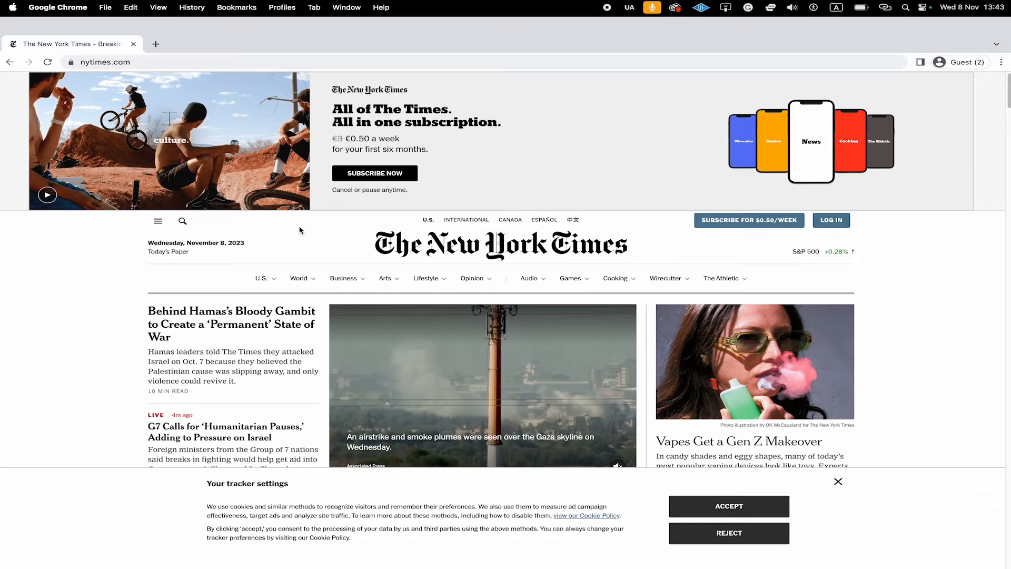
pyautogui.moveTo(403, 364)
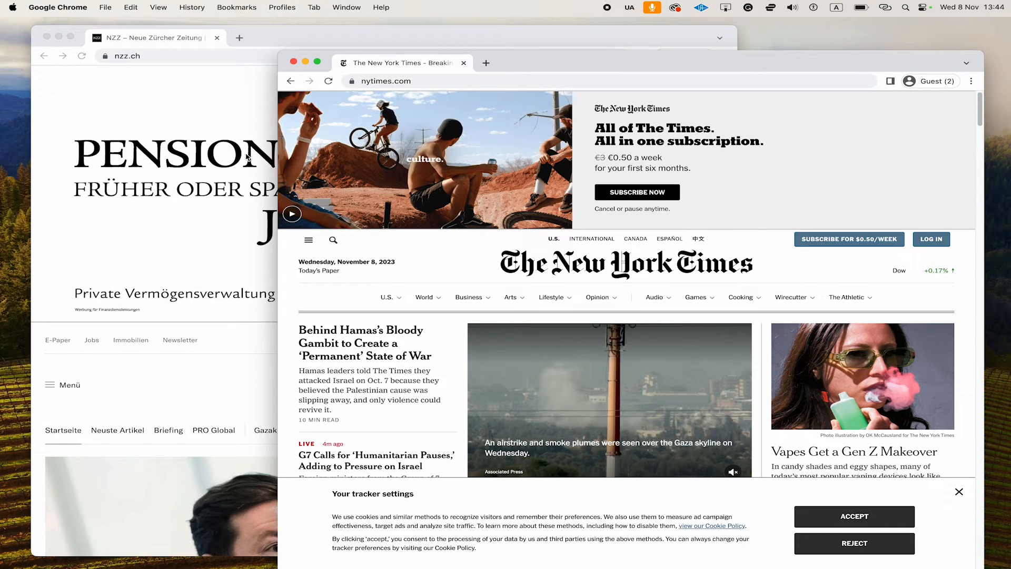
# Step: Bring the NZZ window forward and show its green-button full-screen and tiling menu
pyautogui.click(154, 37)
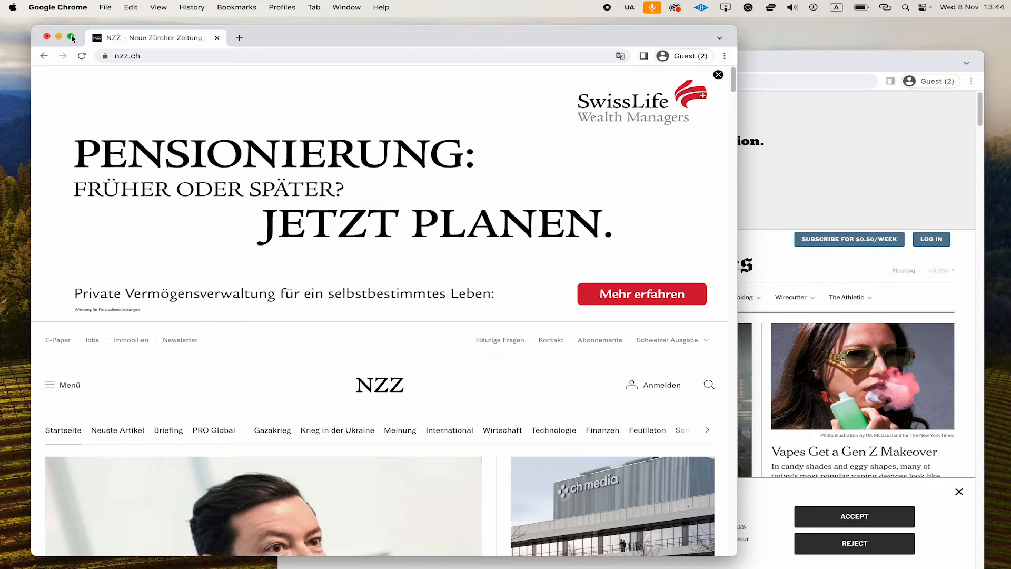
pyautogui.click(71, 36)
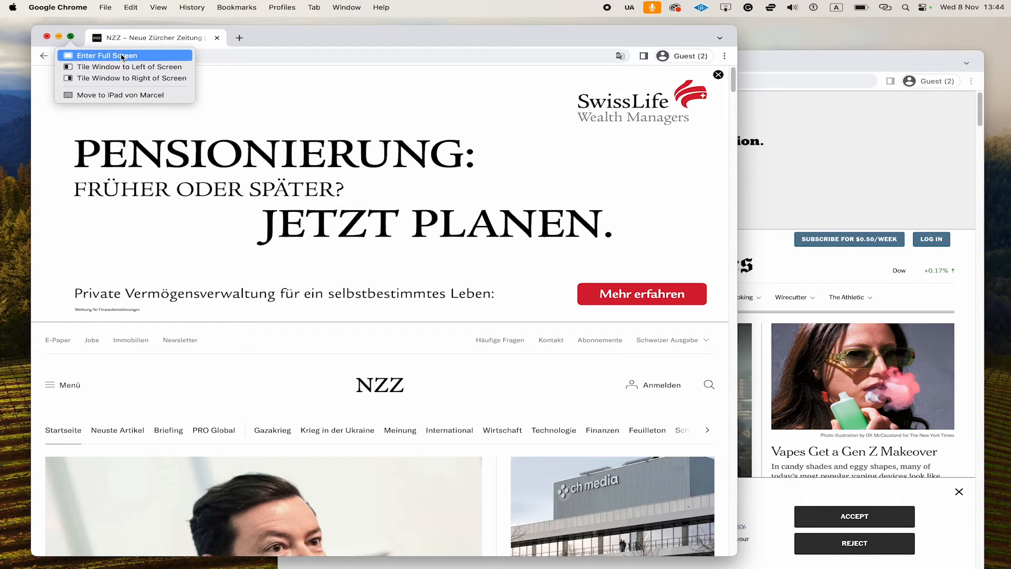
pyautogui.moveTo(144, 58)
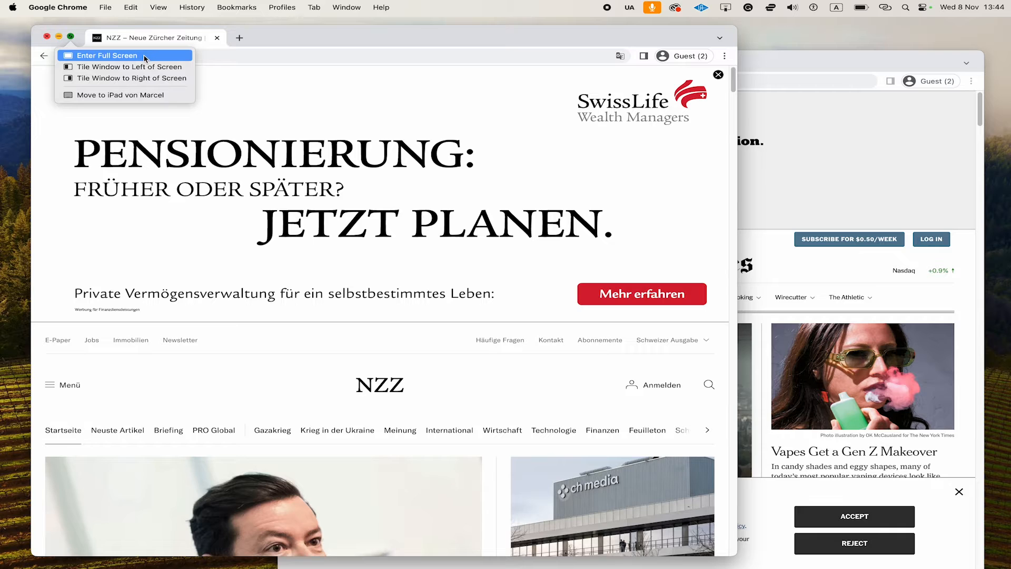
pyautogui.moveTo(126, 67)
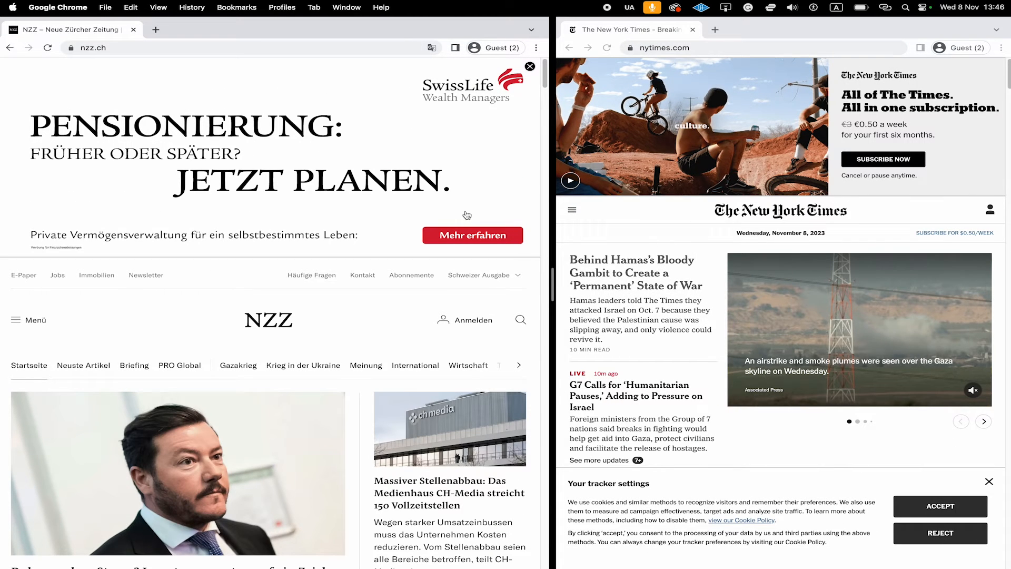
pyautogui.moveTo(227, 57)
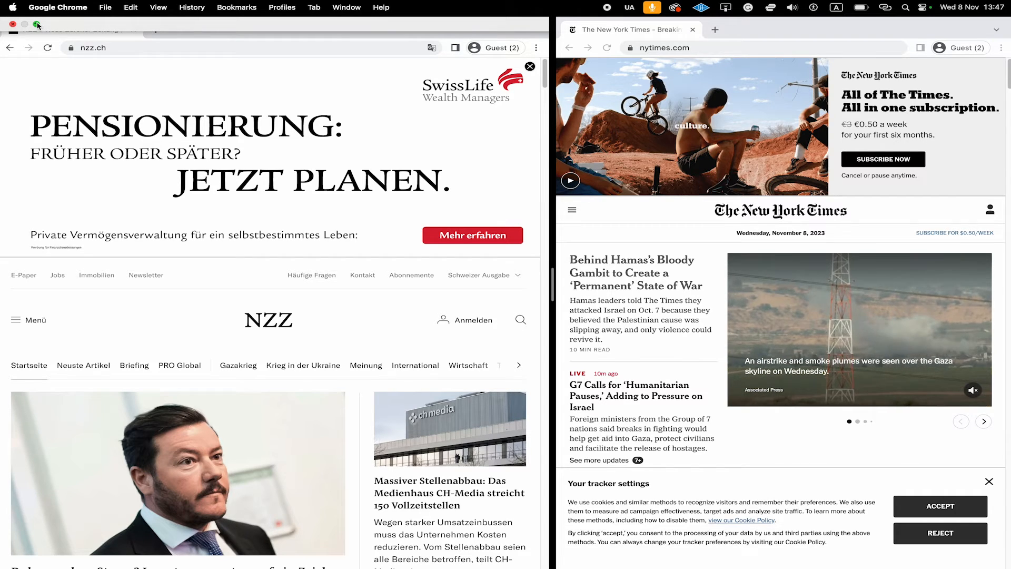
# Step: Exit Split View so NZZ becomes an ordinary floating window
pyautogui.click(37, 25)
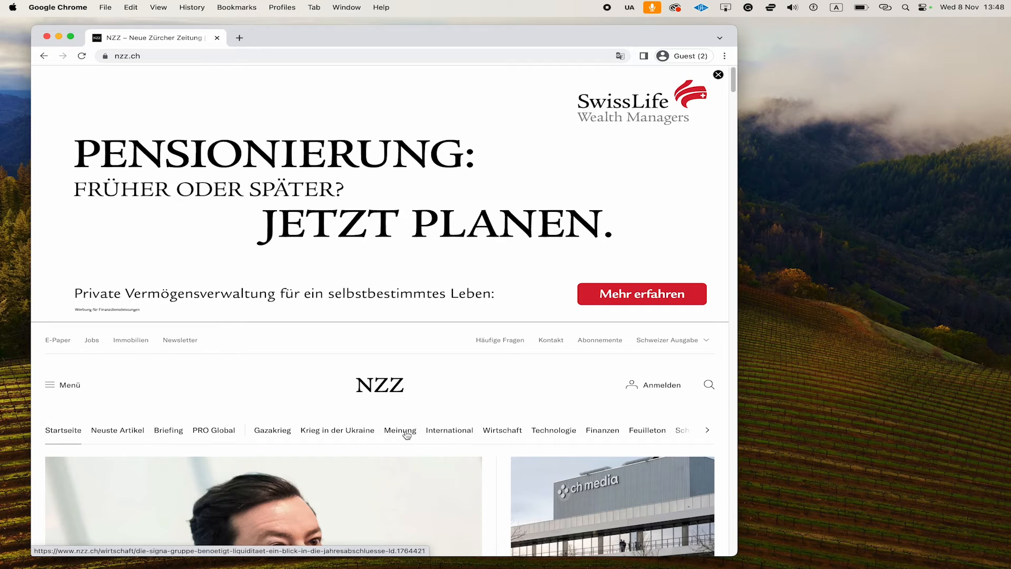
pyautogui.moveTo(396, 244)
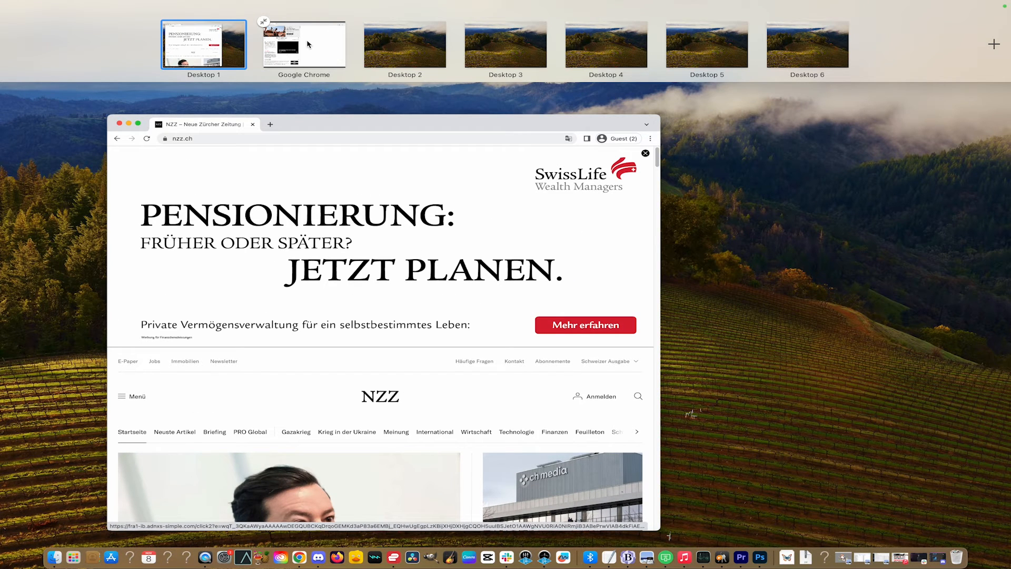
# Step: Select the Google Chrome space in the Mission Control Spaces bar
pyautogui.click(304, 43)
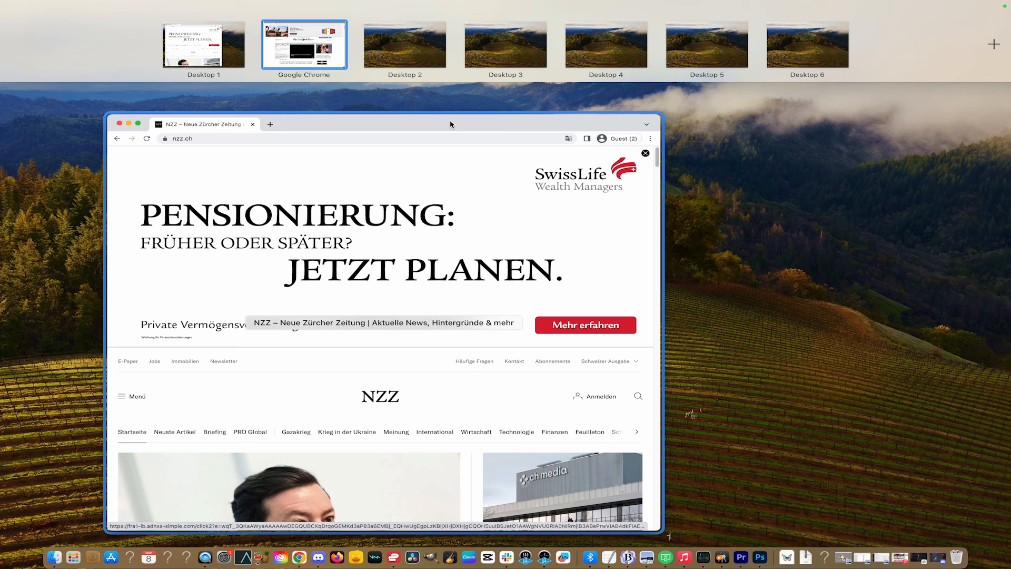
pyautogui.moveTo(512, 125)
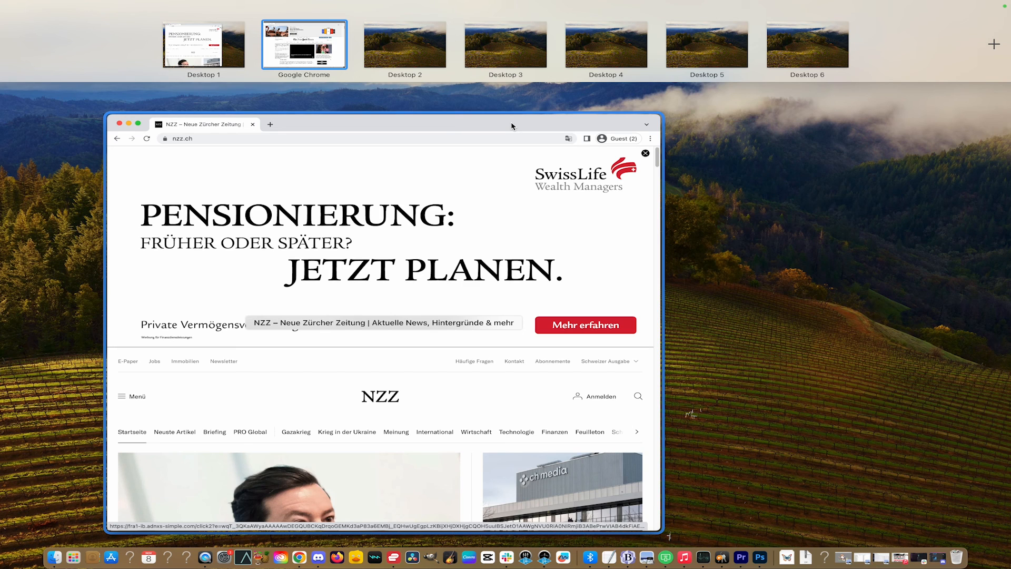